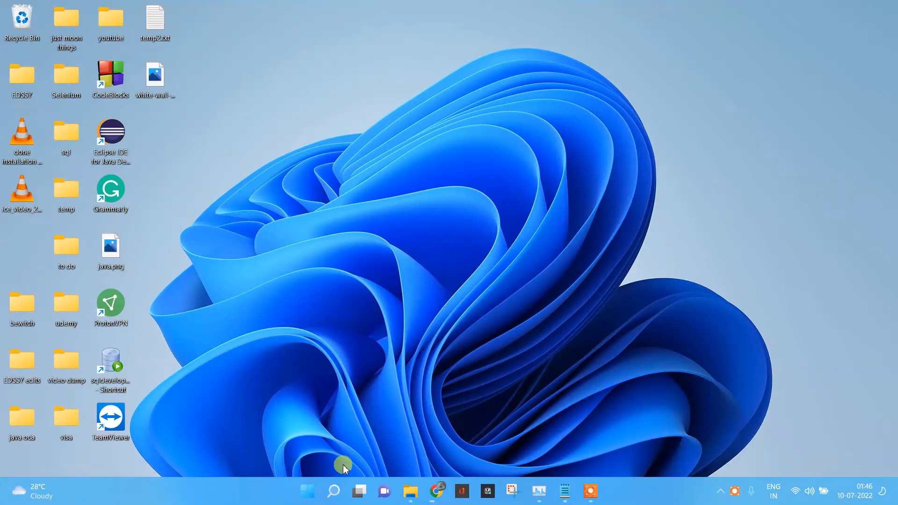
# Bring up the Windows search panel listing Command Prompt among recent apps
pyautogui.click(334, 491)
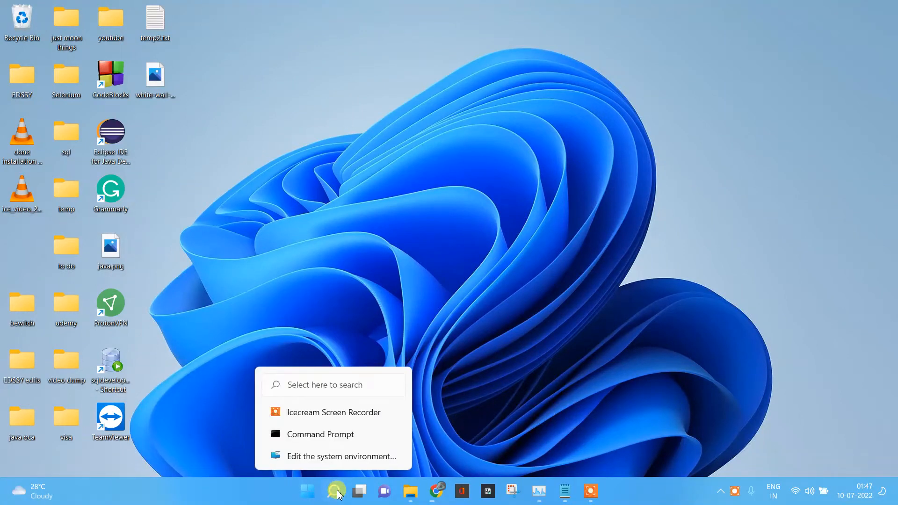
pyautogui.moveTo(325, 439)
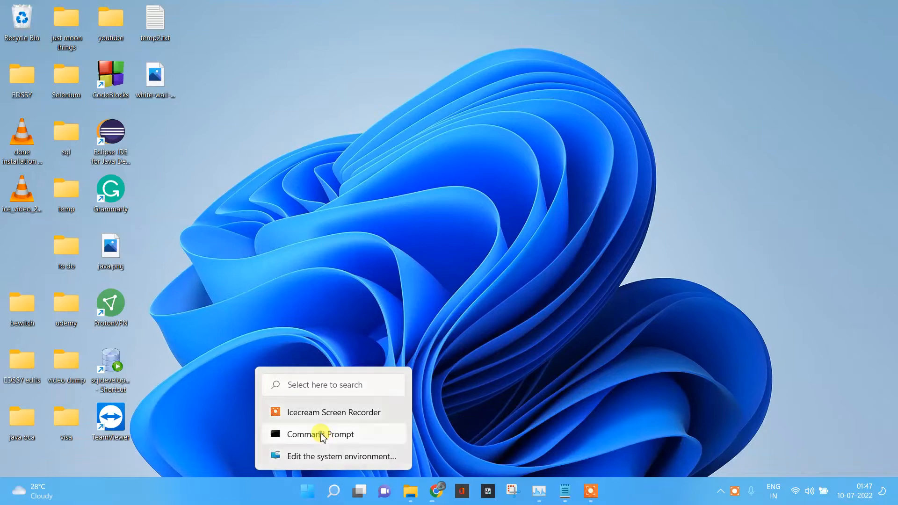
# Launch Command Prompt and run 'where python' to list three python.exe locations
pyautogui.click(325, 434)
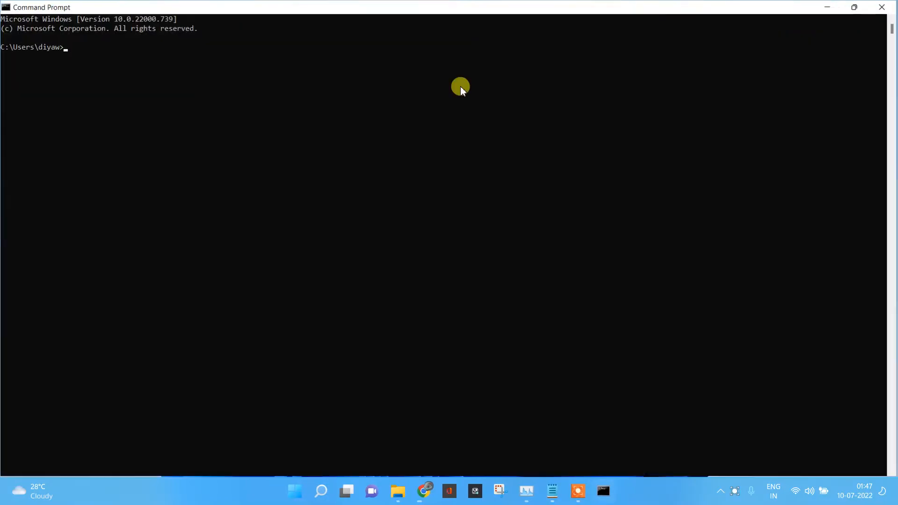
pyautogui.write('wh')
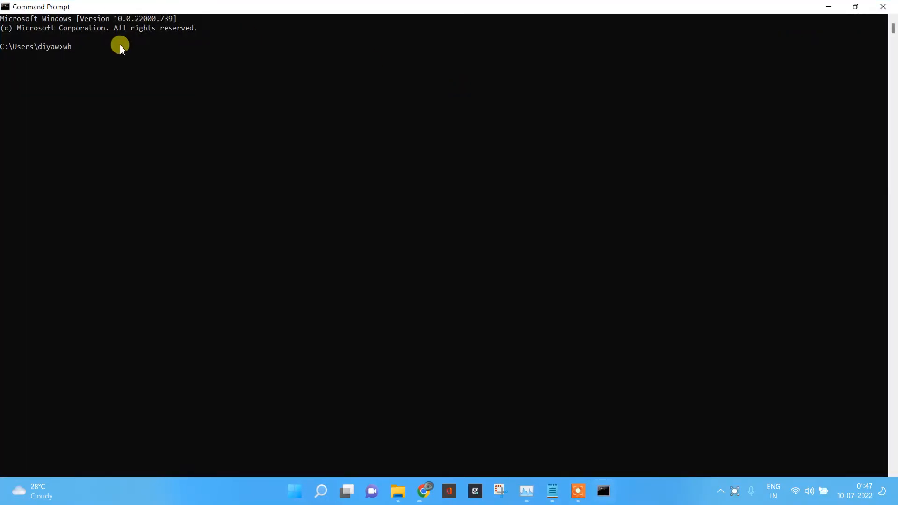
pyautogui.write('ere py')
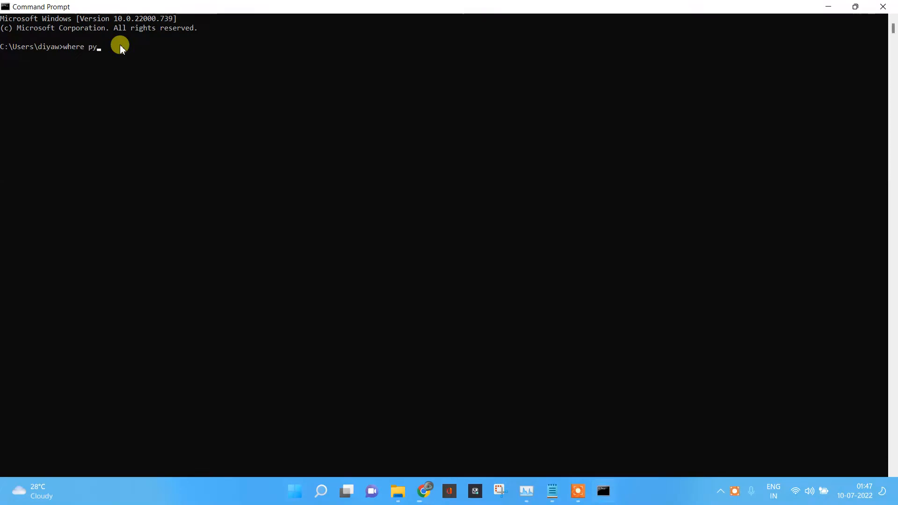
pyautogui.press('Return')
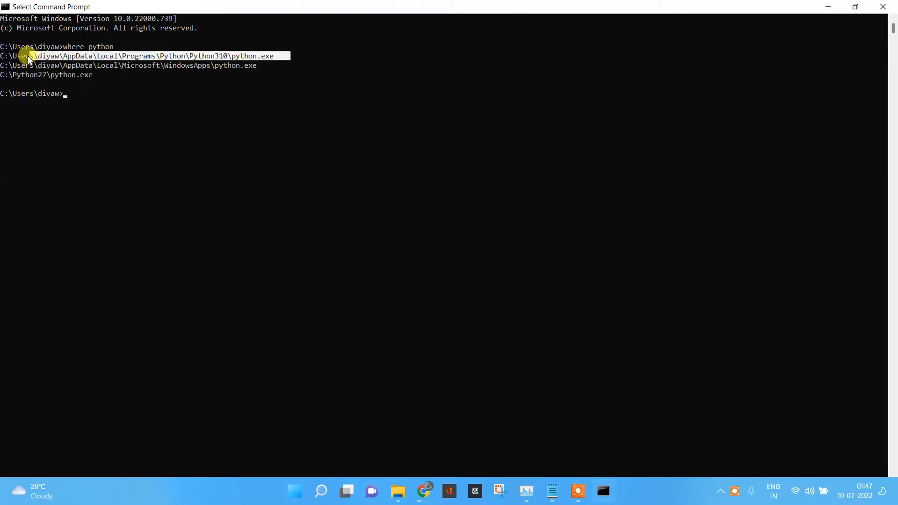
pyautogui.moveTo(90, 78)
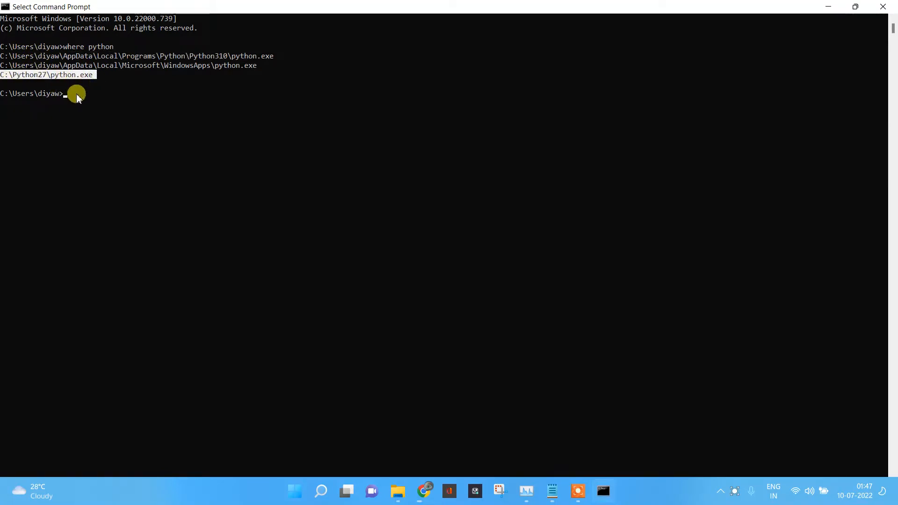
# Run 'python -V' to report the default version as Python 3.10.5
pyautogui.click(68, 93)
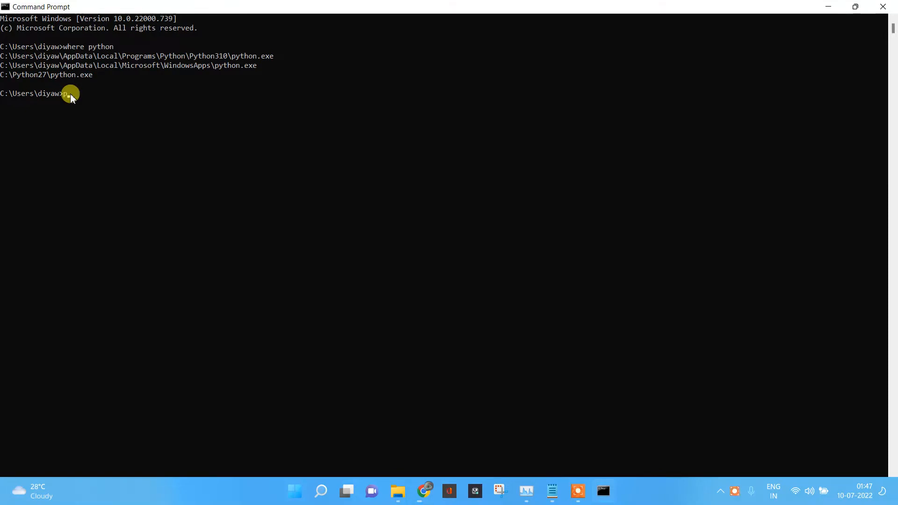
pyautogui.write('python')
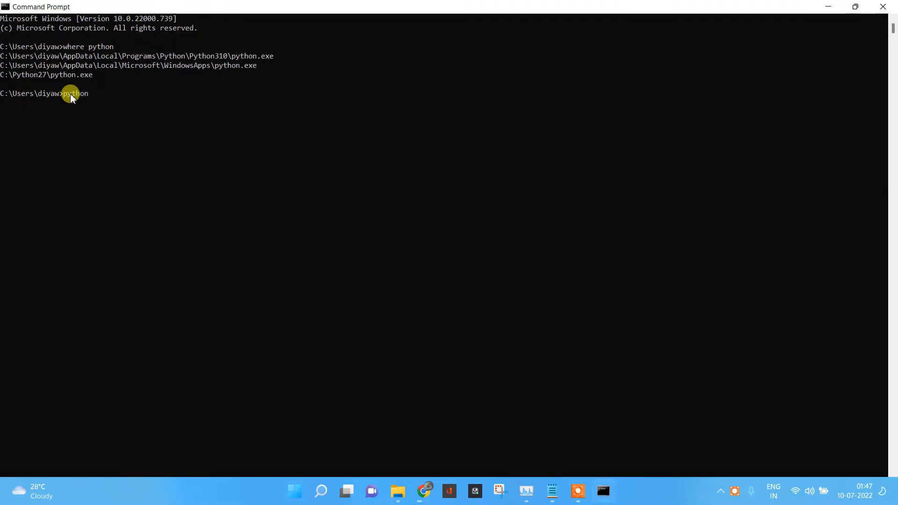
pyautogui.write('-V')
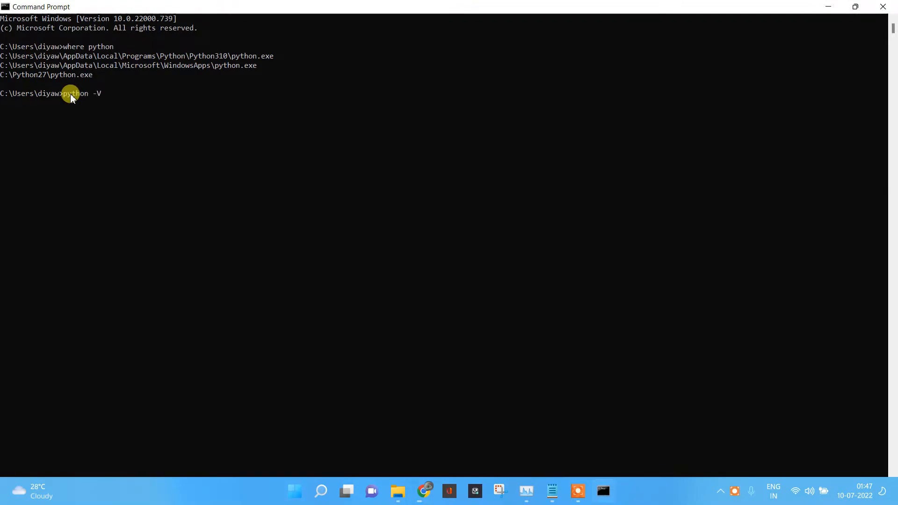
pyautogui.press('Return')
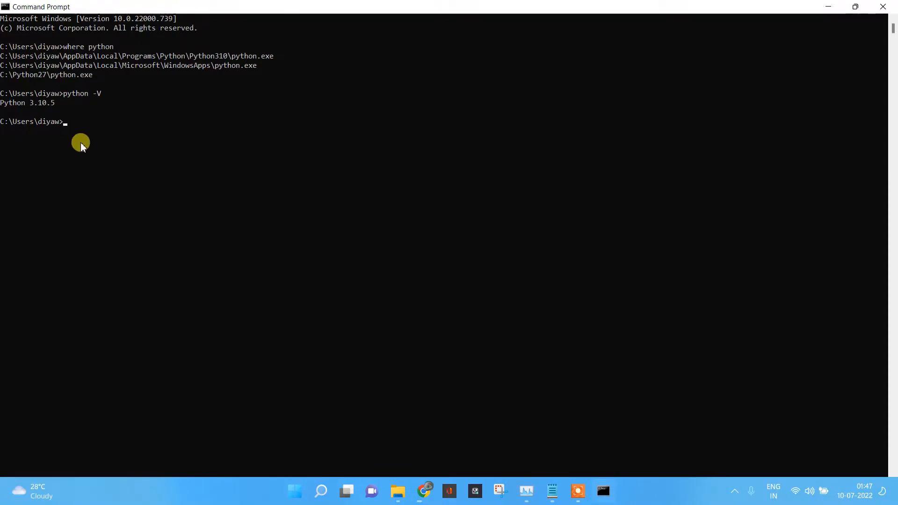
pyautogui.moveTo(83, 124)
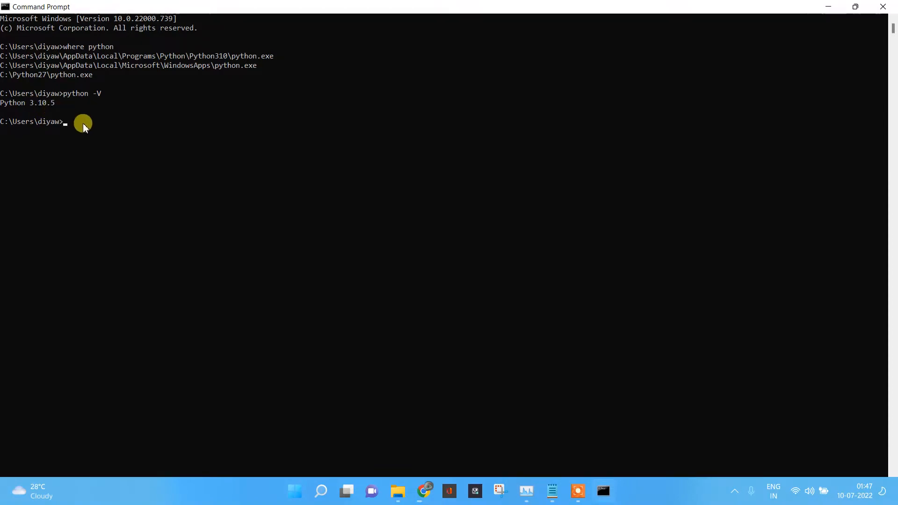
pyautogui.moveTo(202, 213)
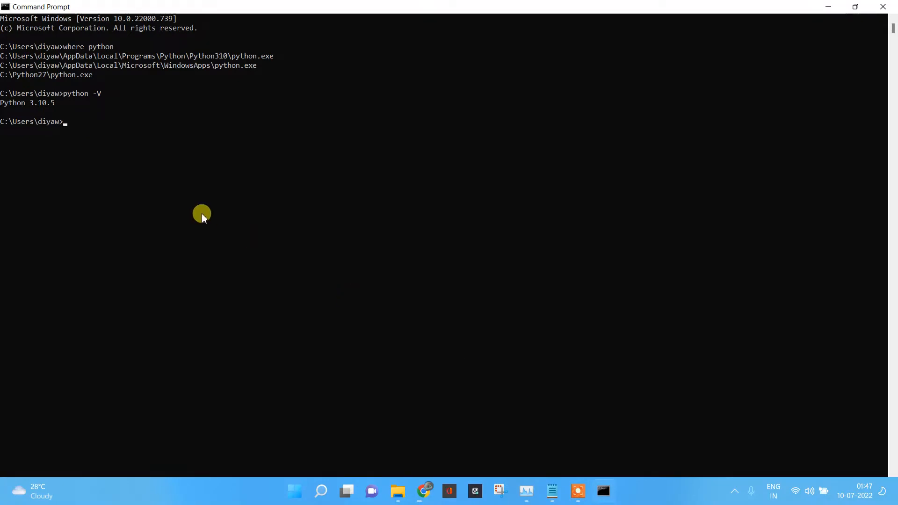
pyautogui.moveTo(127, 166)
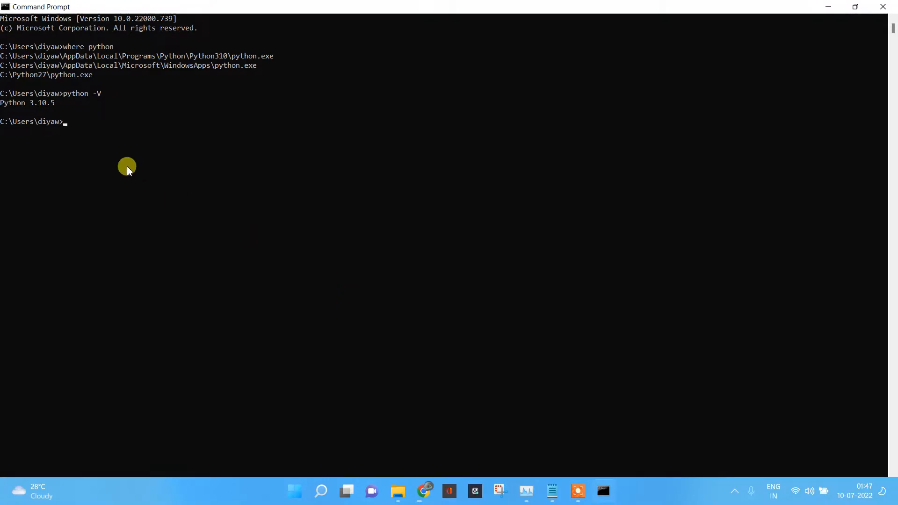
# Run 'where pip' to list pip.exe under Python310 Scripts and Python27 Scripts
pyautogui.write('where p')
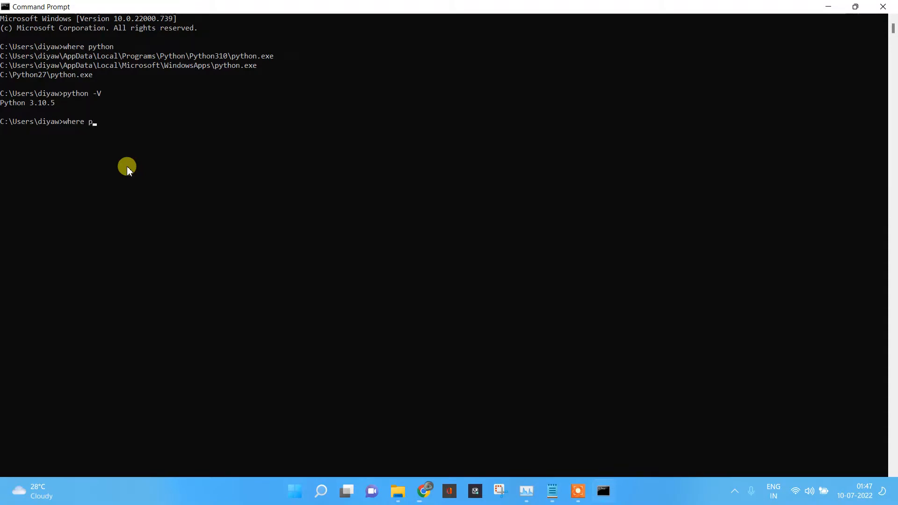
pyautogui.press('Return')
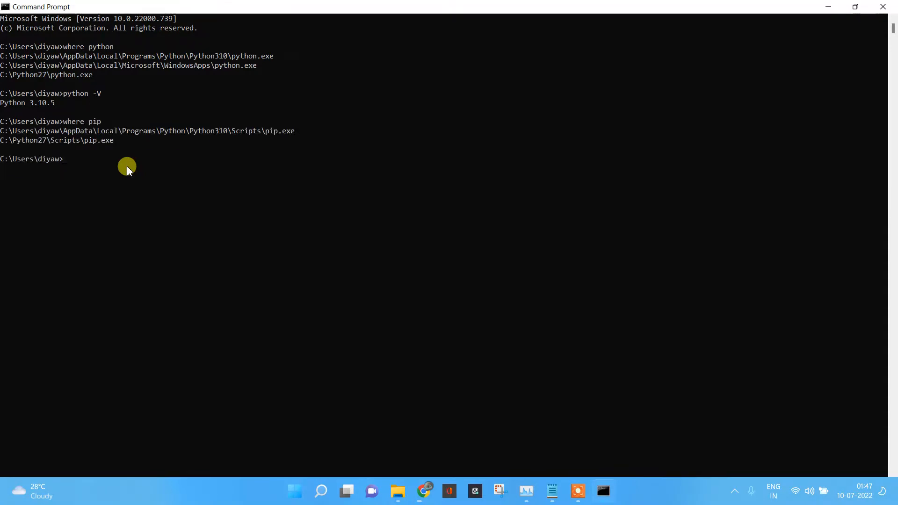
pyautogui.moveTo(294, 131)
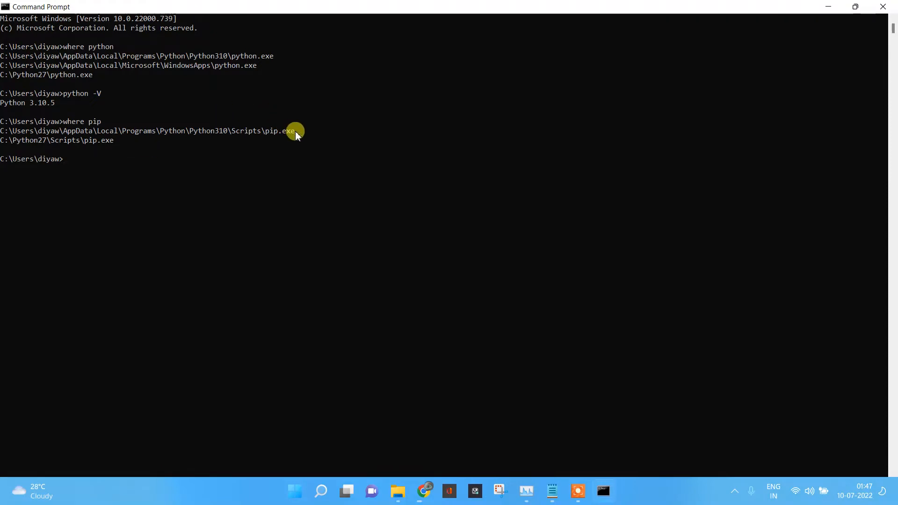
pyautogui.moveTo(254, 133)
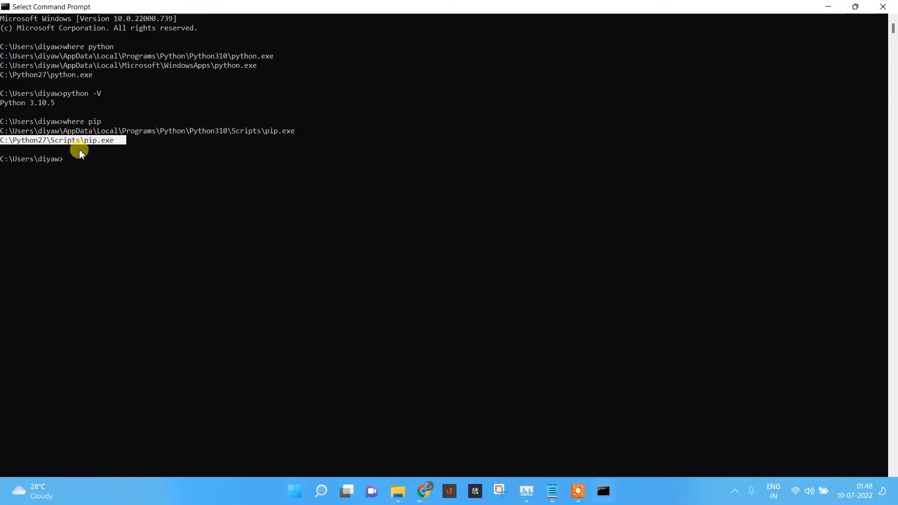
pyautogui.moveTo(332, 166)
pyautogui.write('p')
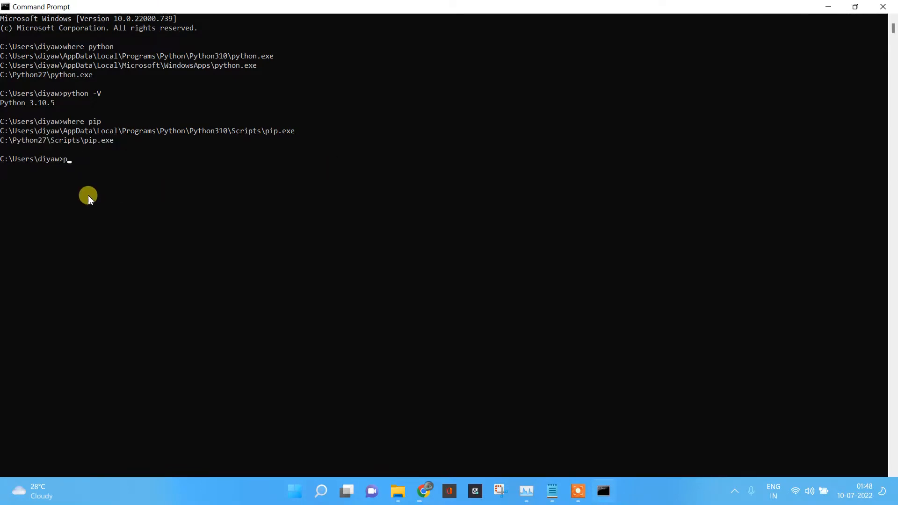
# Run 'pip install virtualenv', installing virtualenv 20.15.1 with its dependencies
pyautogui.write('ip in')
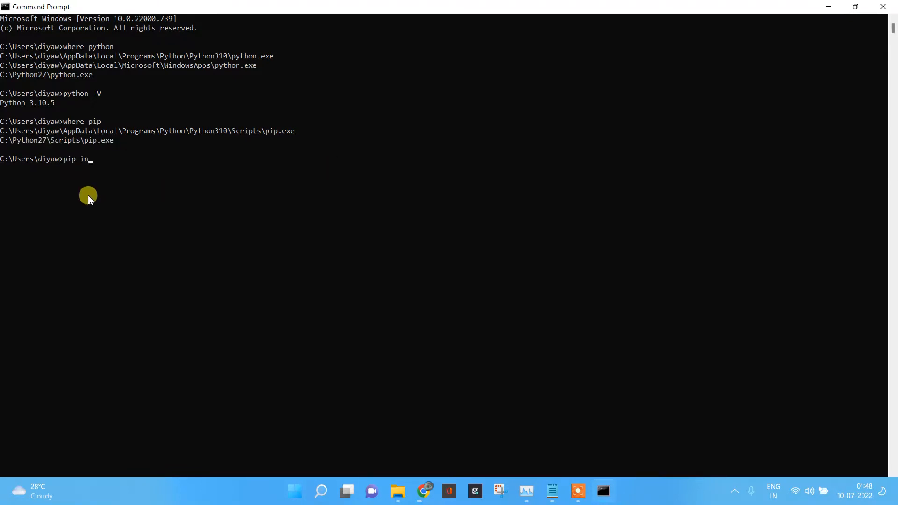
pyautogui.write('stall')
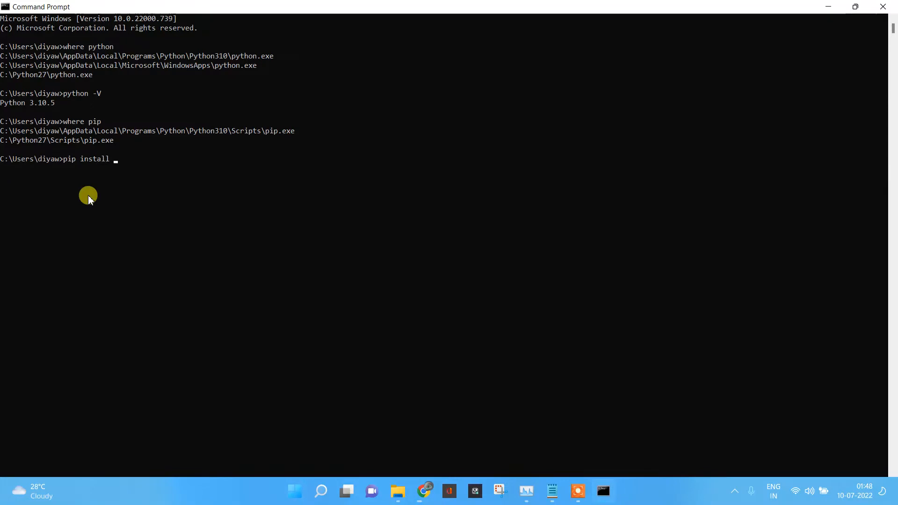
pyautogui.write('virtuale')
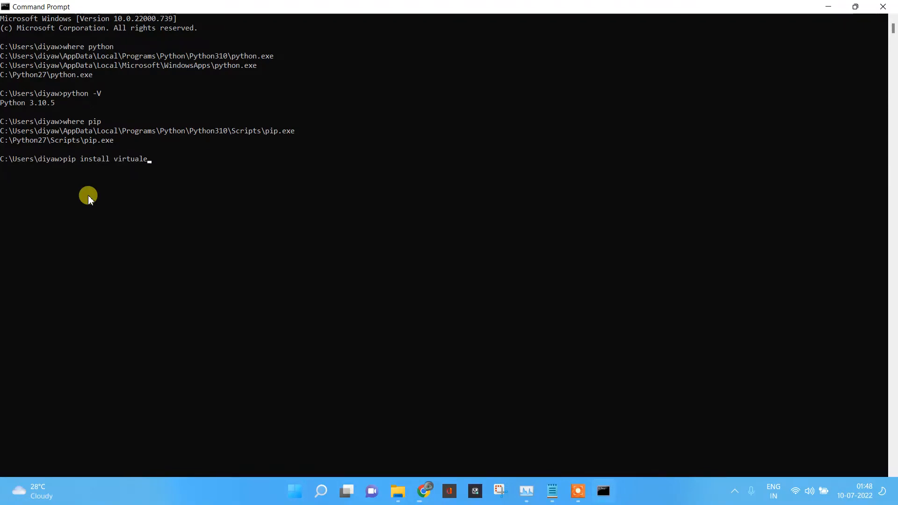
pyautogui.write('nv')
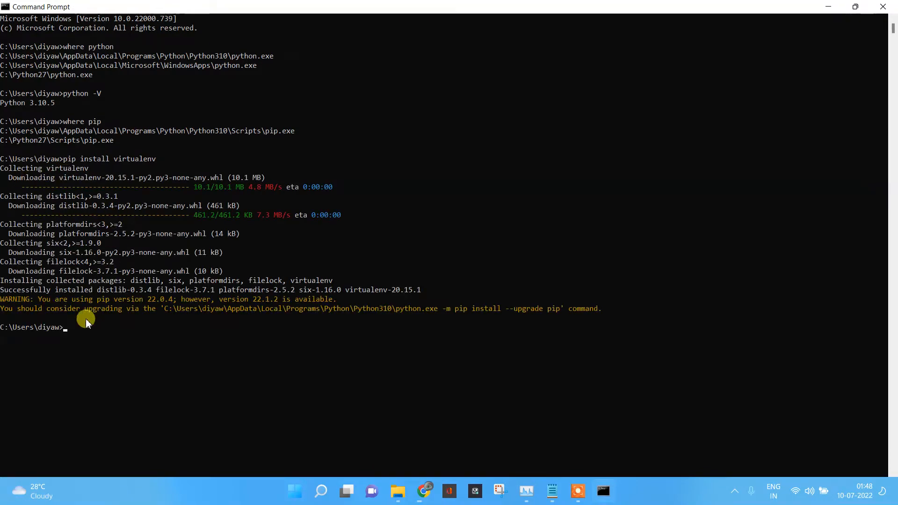
pyautogui.moveTo(97, 284)
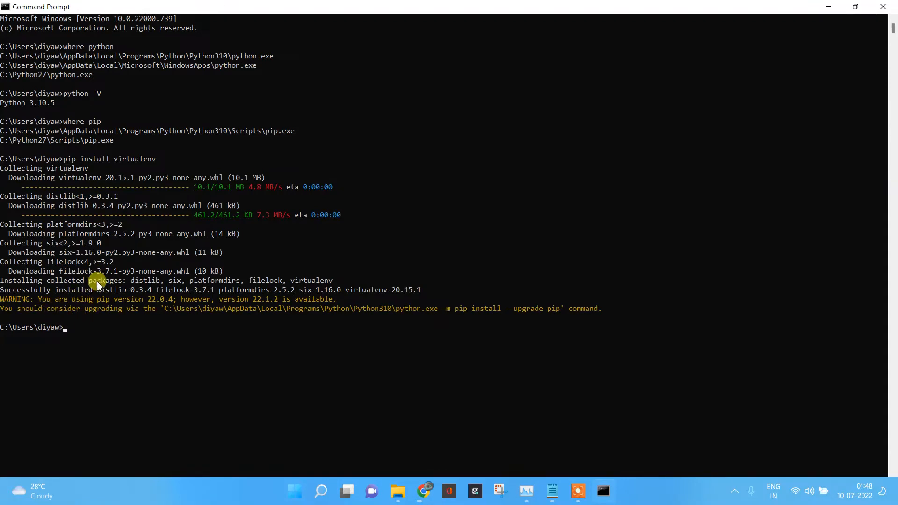
pyautogui.moveTo(488, 407)
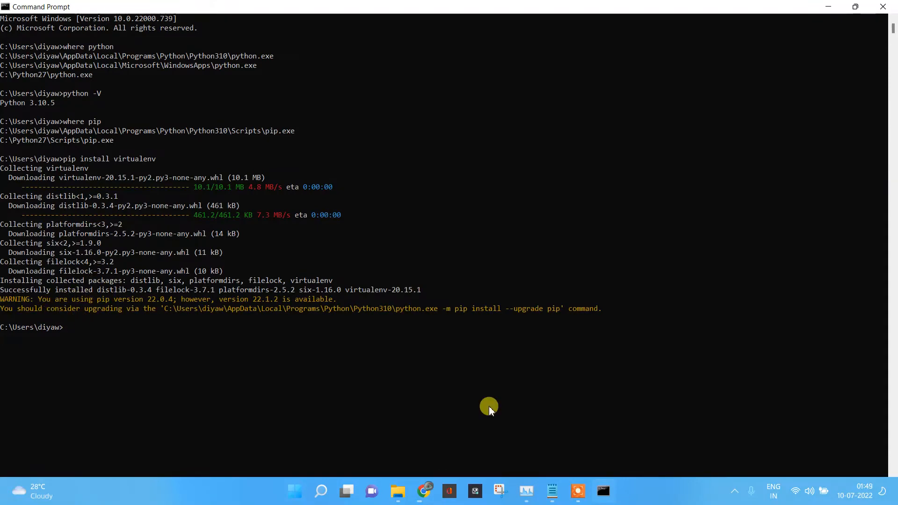
pyautogui.moveTo(121, 309)
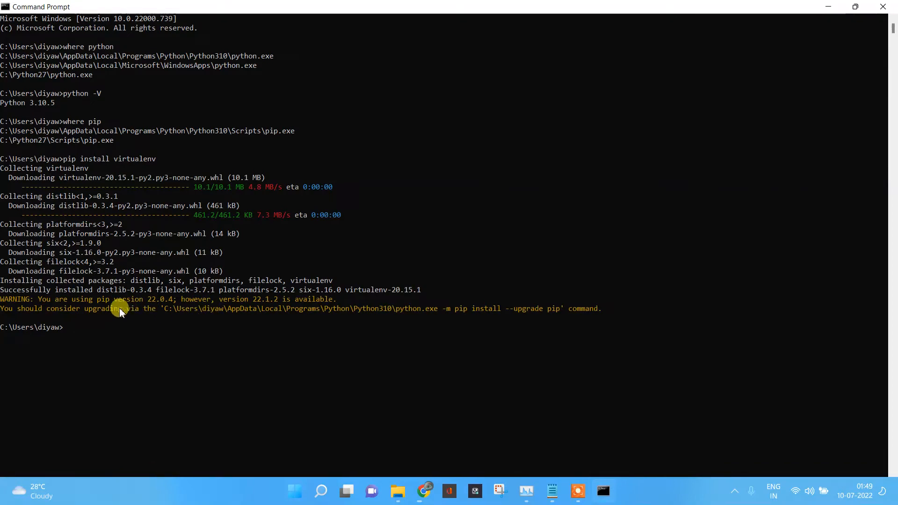
pyautogui.moveTo(140, 299)
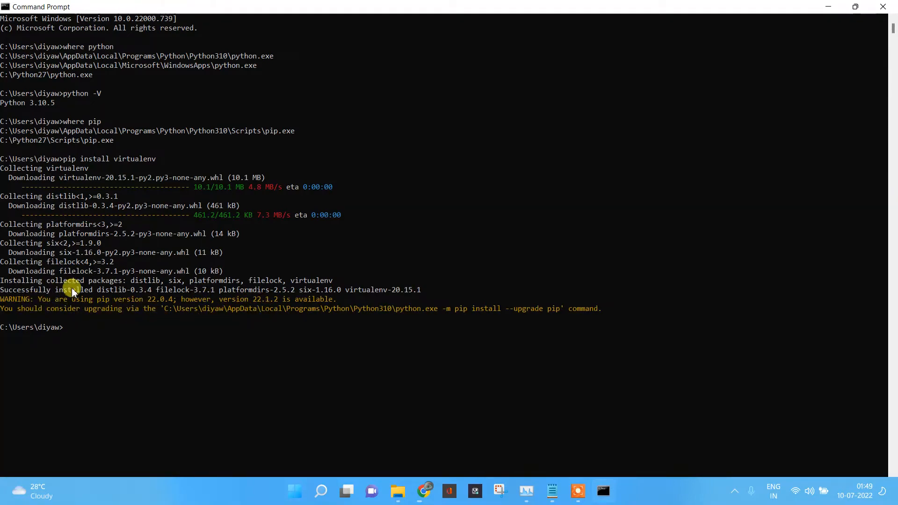
pyautogui.moveTo(423, 291)
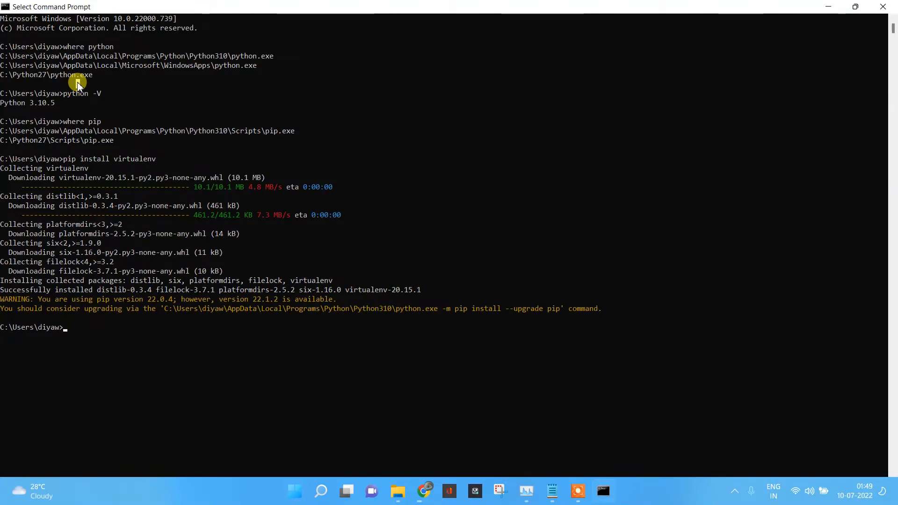
pyautogui.moveTo(246, 351)
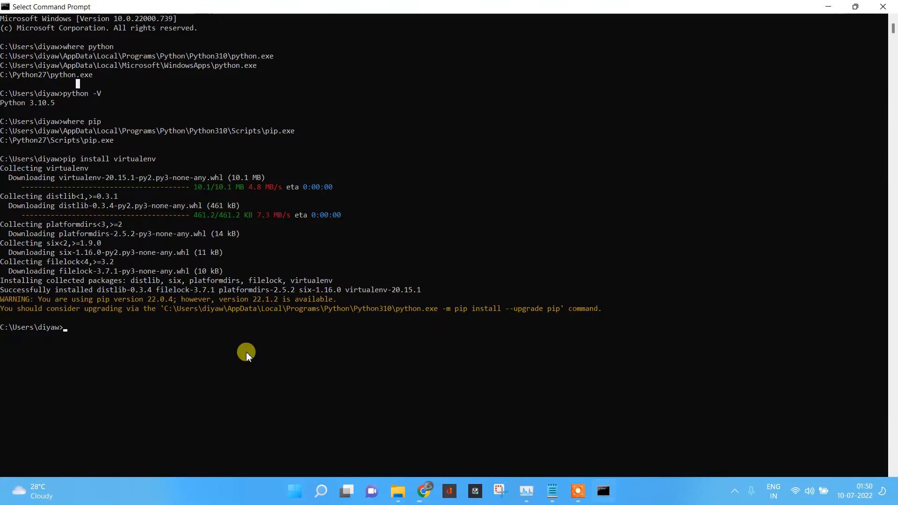
# Clear the terminal and search 'cmd' from the taskbar for a fresh Command Prompt
pyautogui.write('clear')
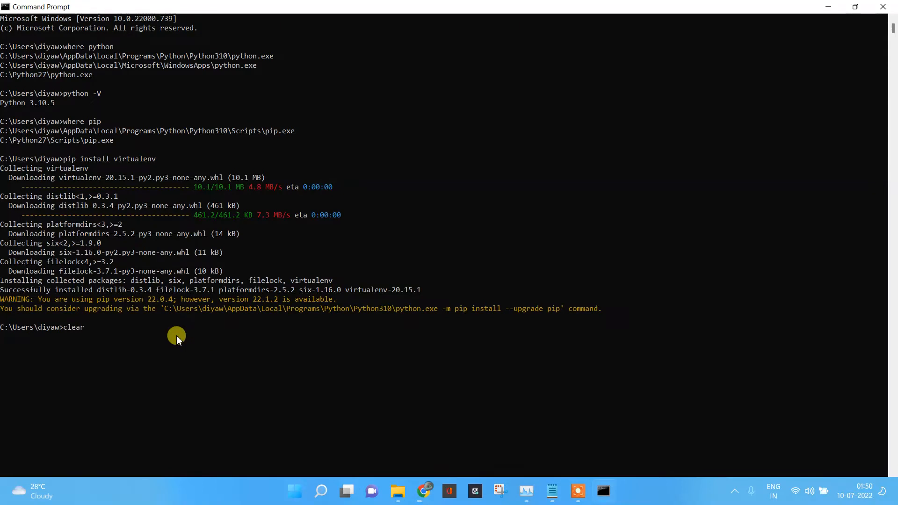
pyautogui.press('Return')
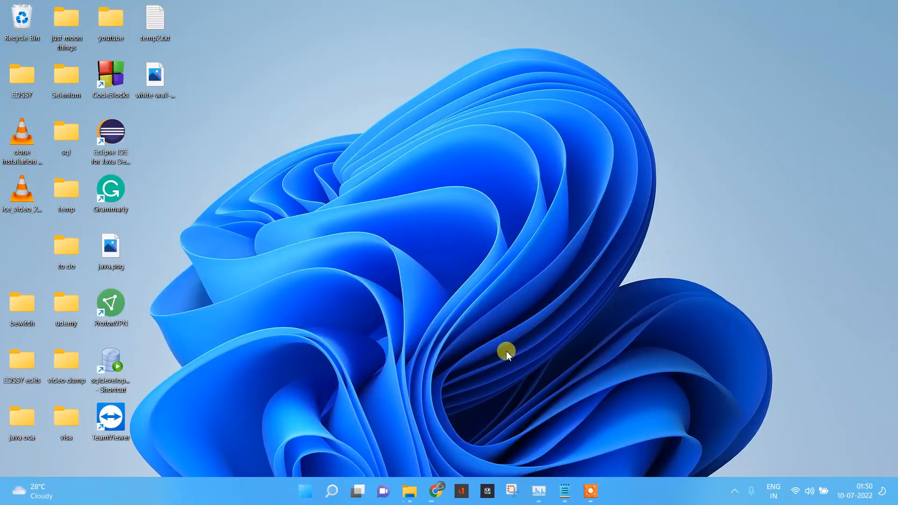
pyautogui.write('cm')
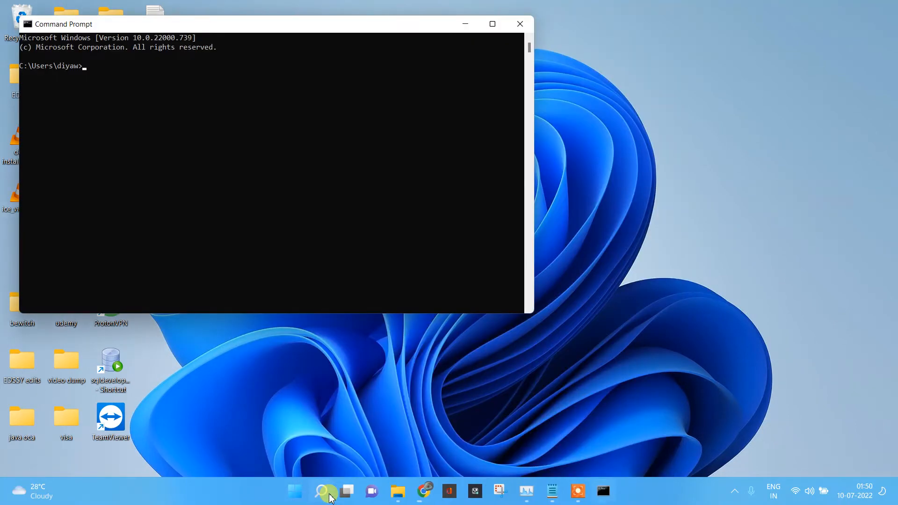
# Review the saved virtualenv command in the Notepad notes and begin 'where python'
pyautogui.click(491, 24)
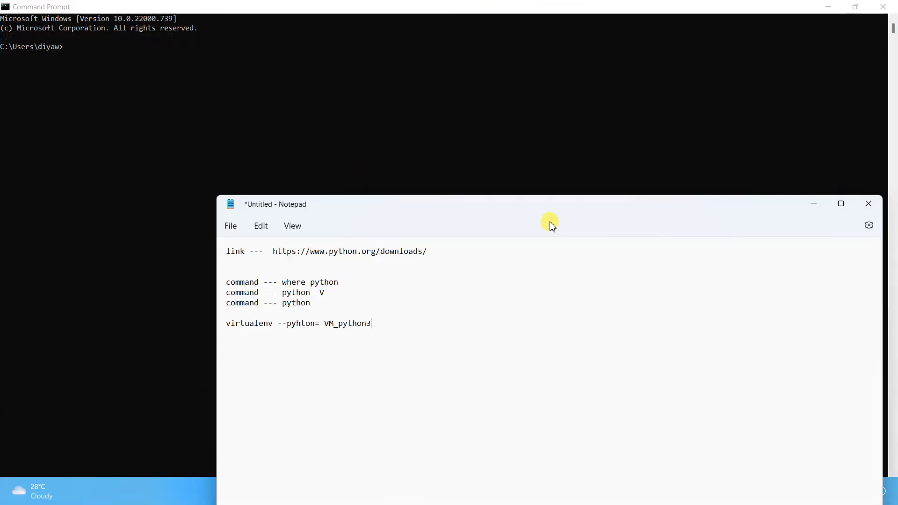
pyautogui.moveTo(382, 326)
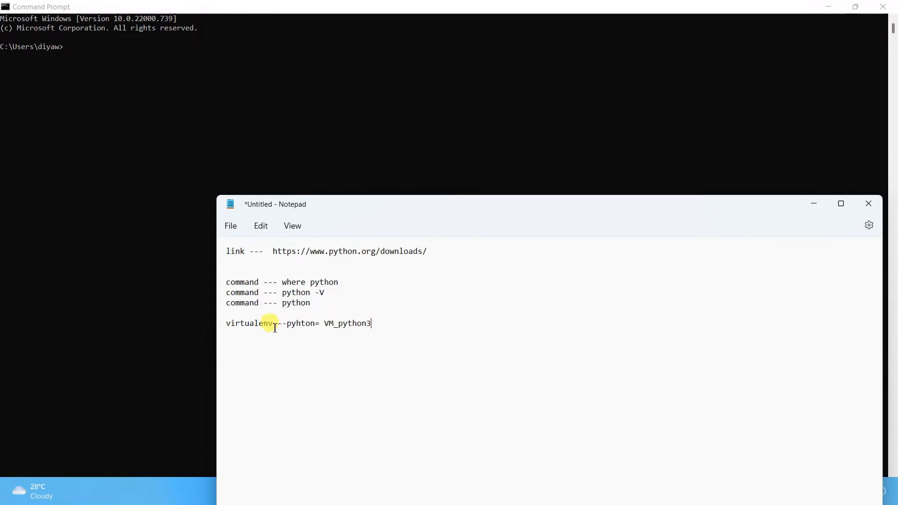
pyautogui.doubleClick(249, 323)
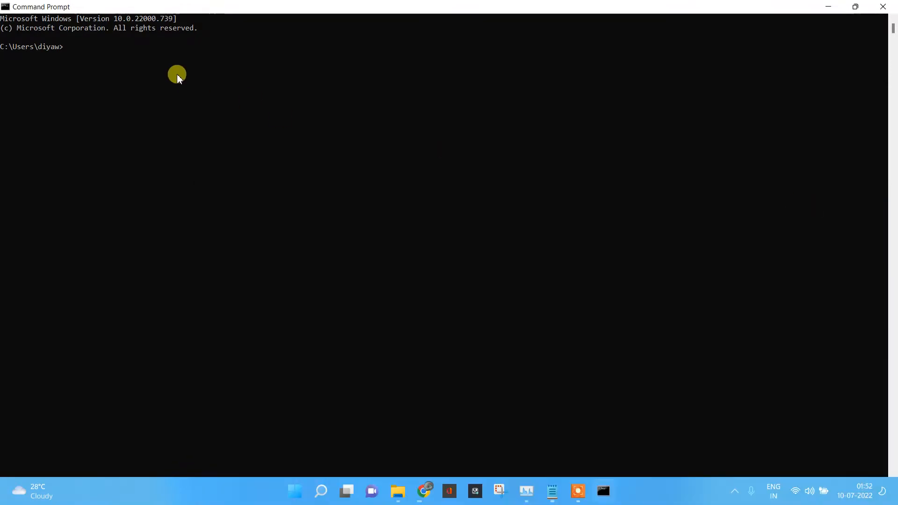
pyautogui.write('where pyth')
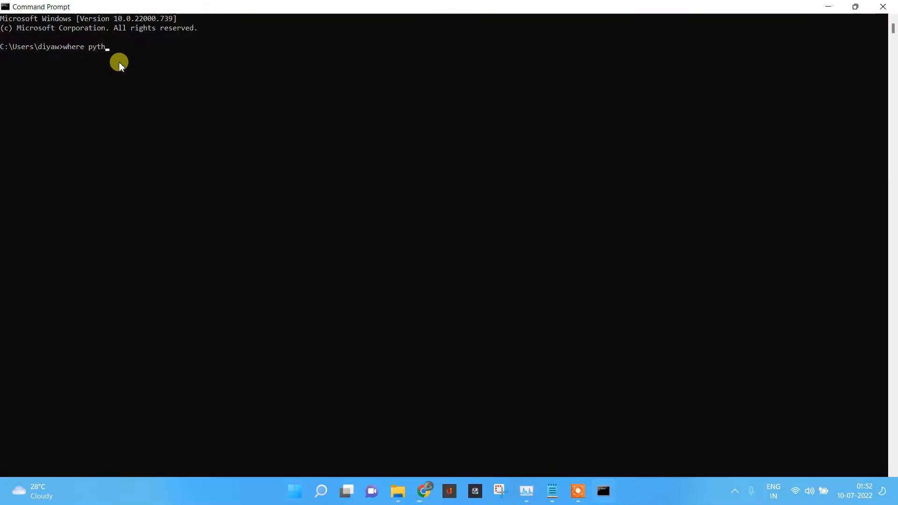
# Run 'where python' again, listing the Python310 install and C:\Python27
pyautogui.press('Return')
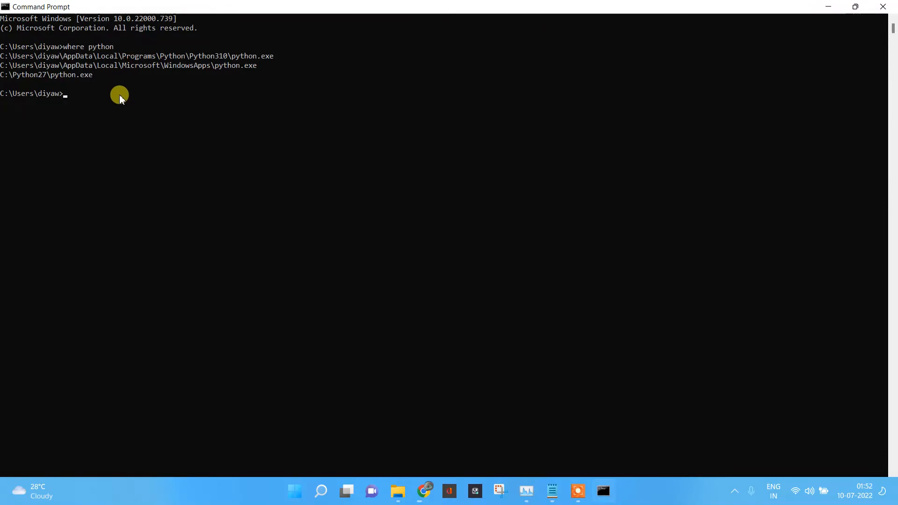
pyautogui.moveTo(106, 92)
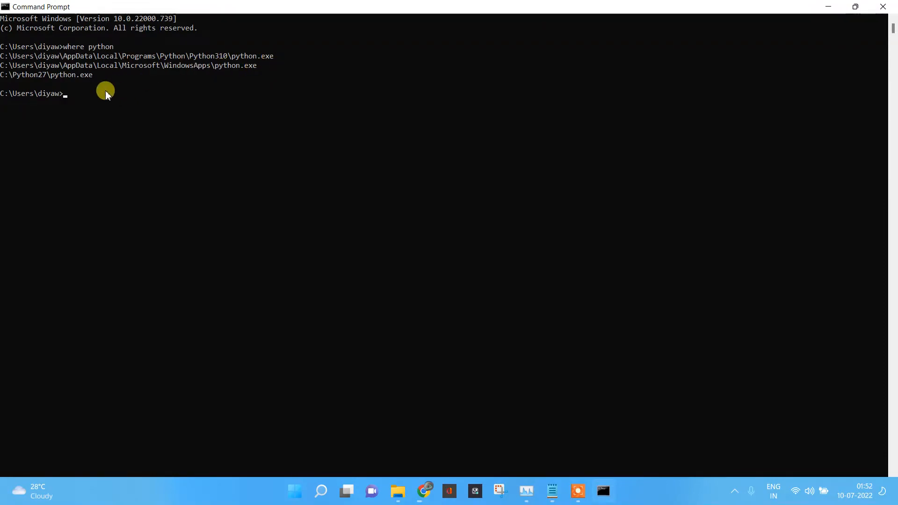
# Run virtualenv --python= with the Python310 python.exe path to create VM_python3
pyautogui.write('virtual')
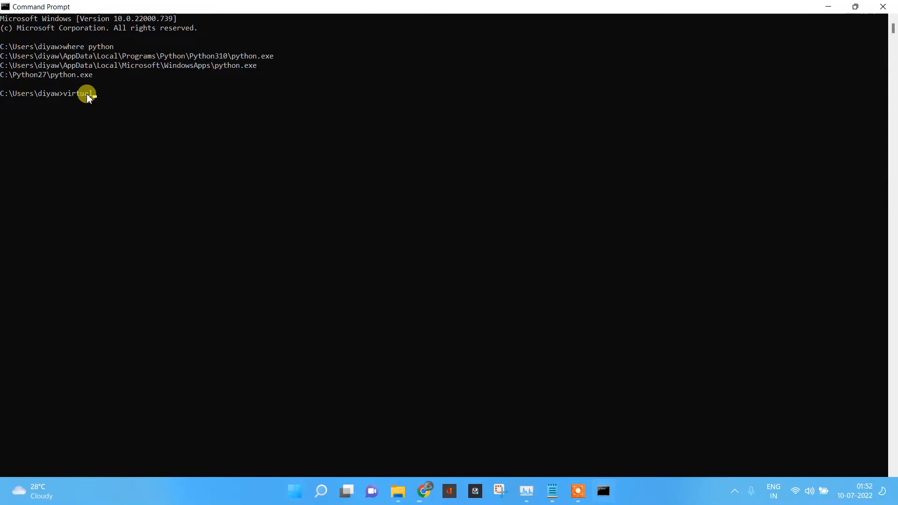
pyautogui.write('env')
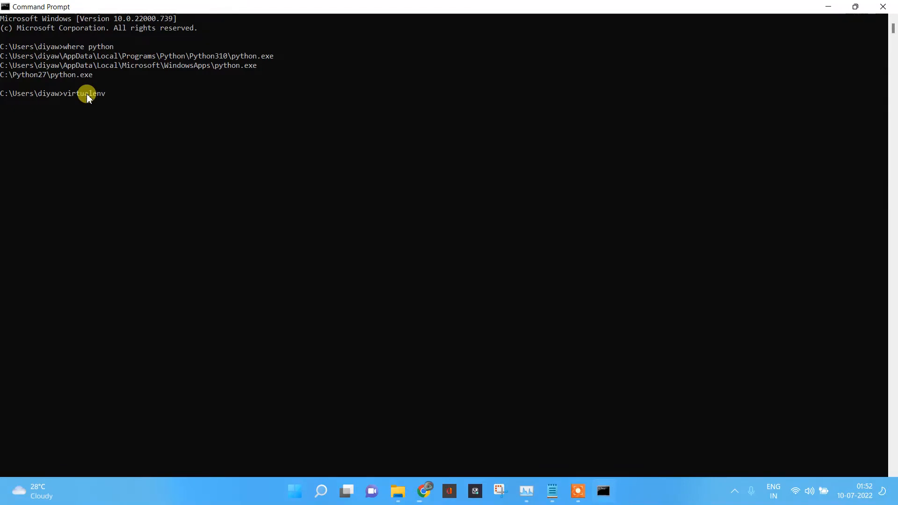
pyautogui.moveTo(198, 97)
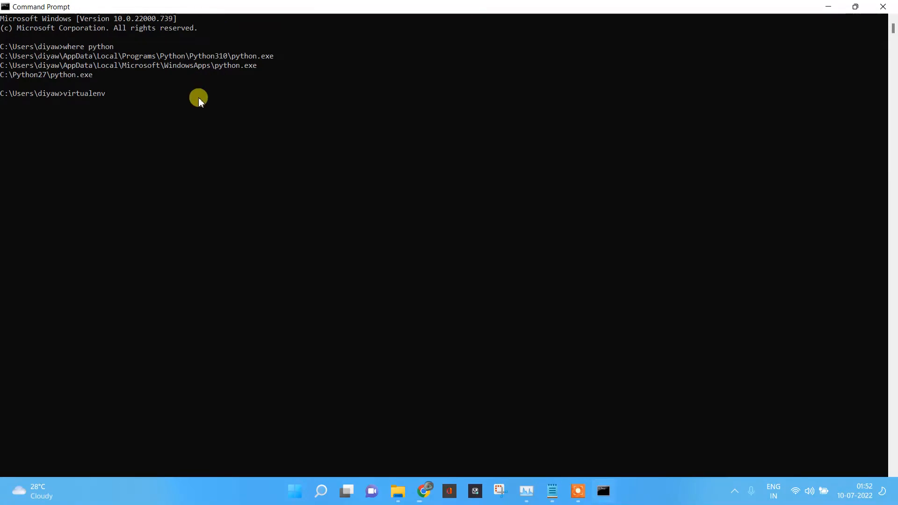
pyautogui.write('--pyth')
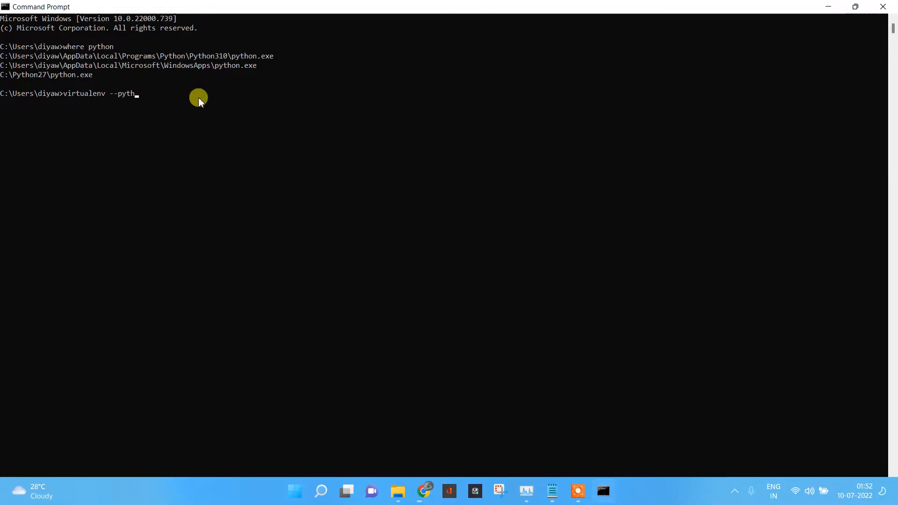
pyautogui.write('on')
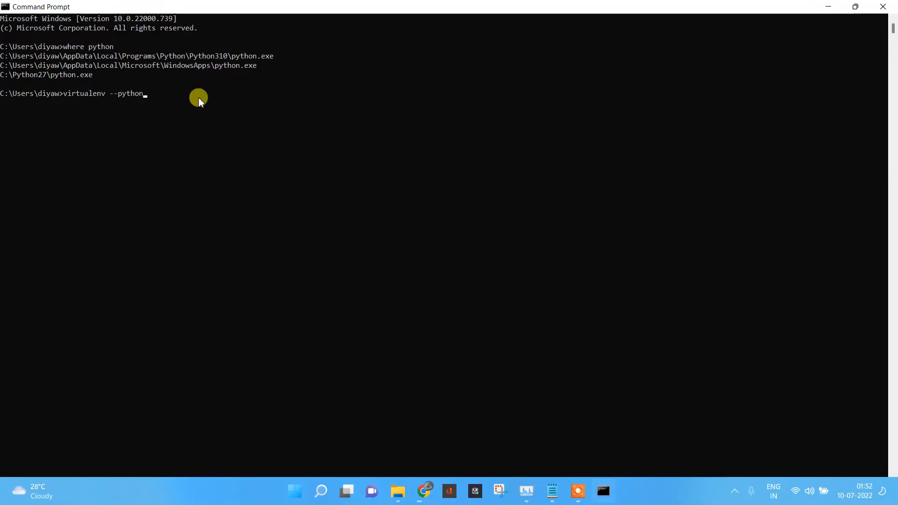
pyautogui.write('=')
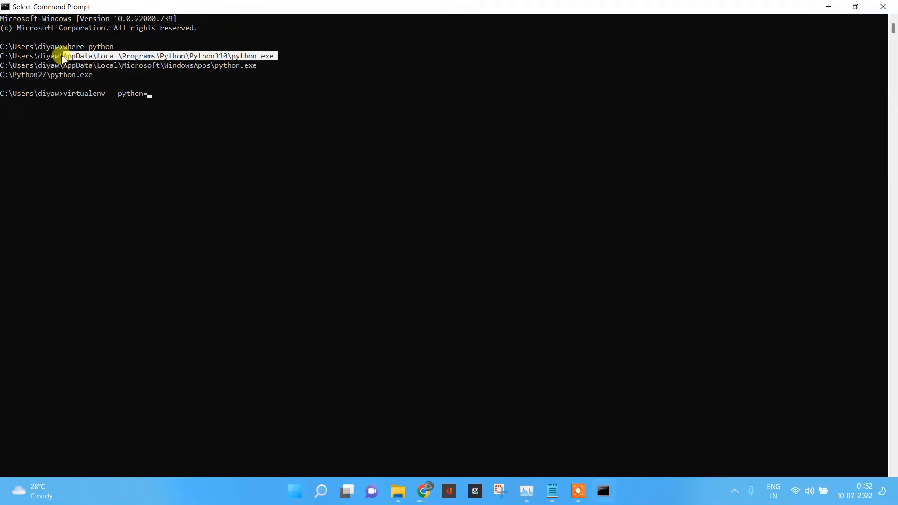
pyautogui.moveTo(4, 55)
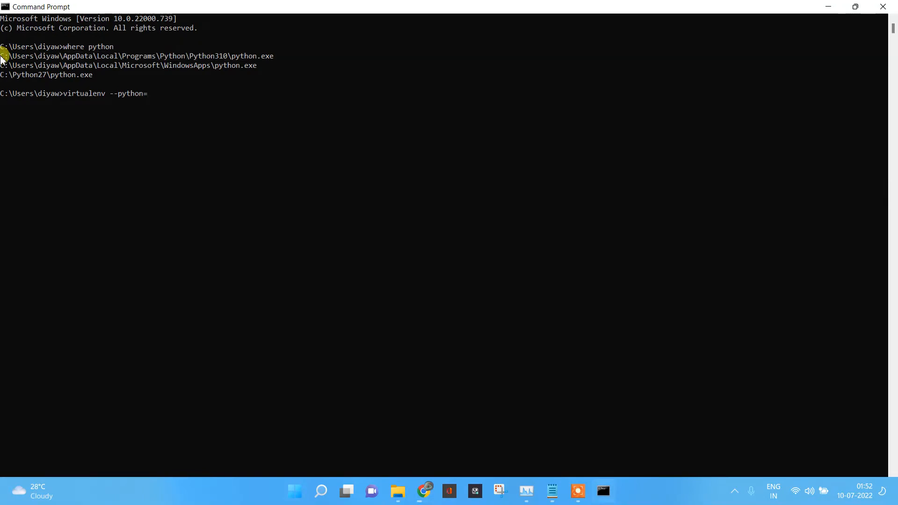
pyautogui.write('C:\\Users\\diyaw\\AppData\\Local\\Programs\\Python\\Python310\\python.exe')
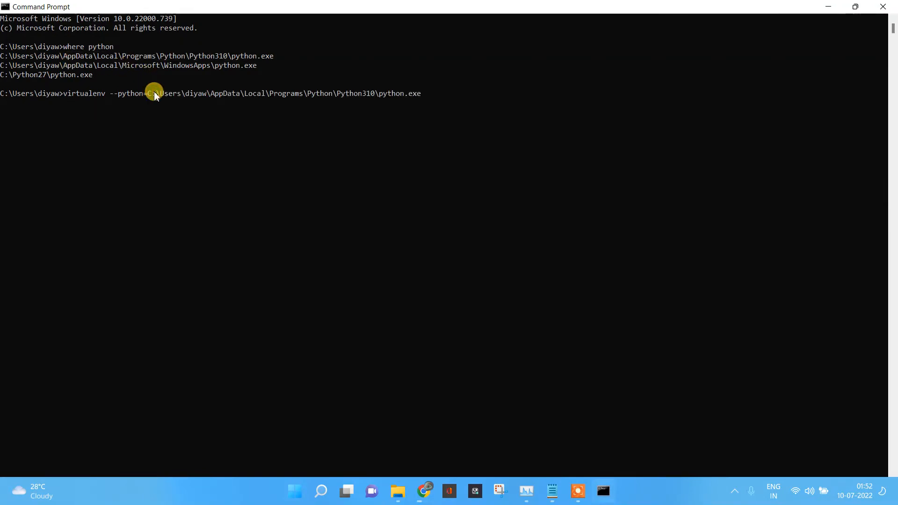
pyautogui.moveTo(391, 97)
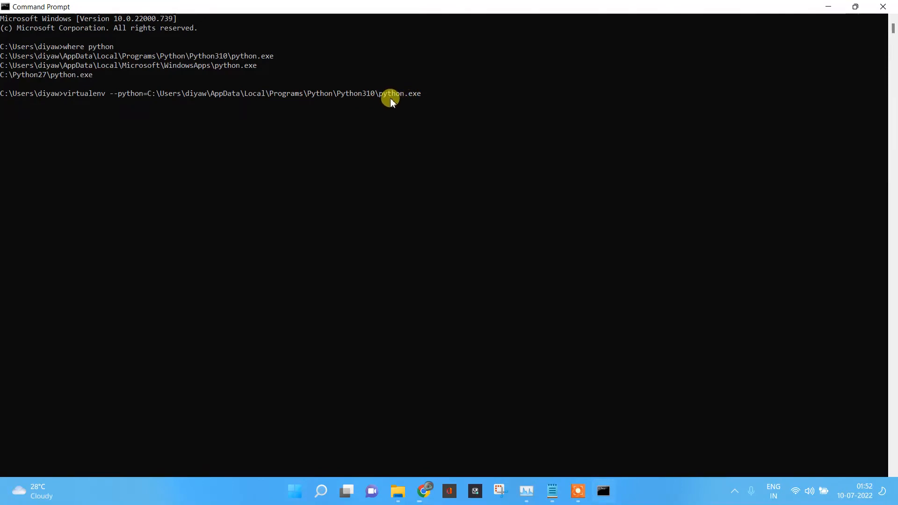
pyautogui.moveTo(605, 349)
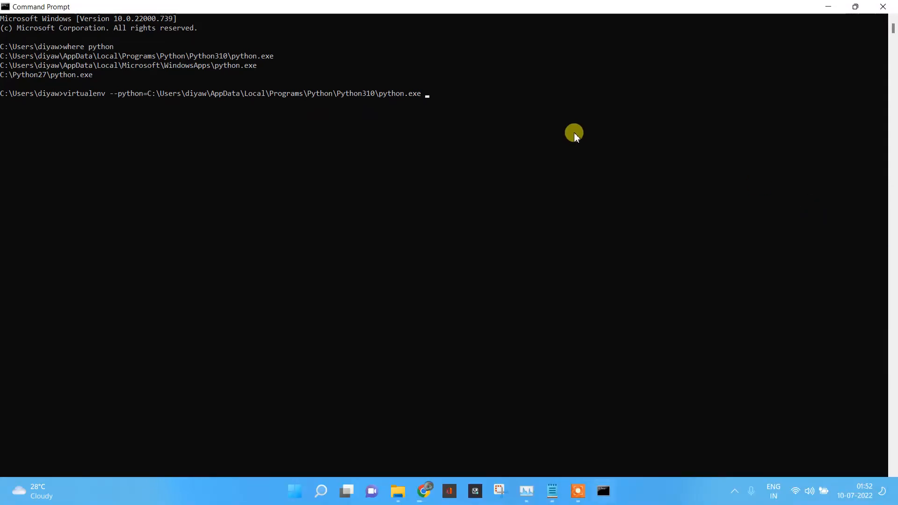
pyautogui.write('VM')
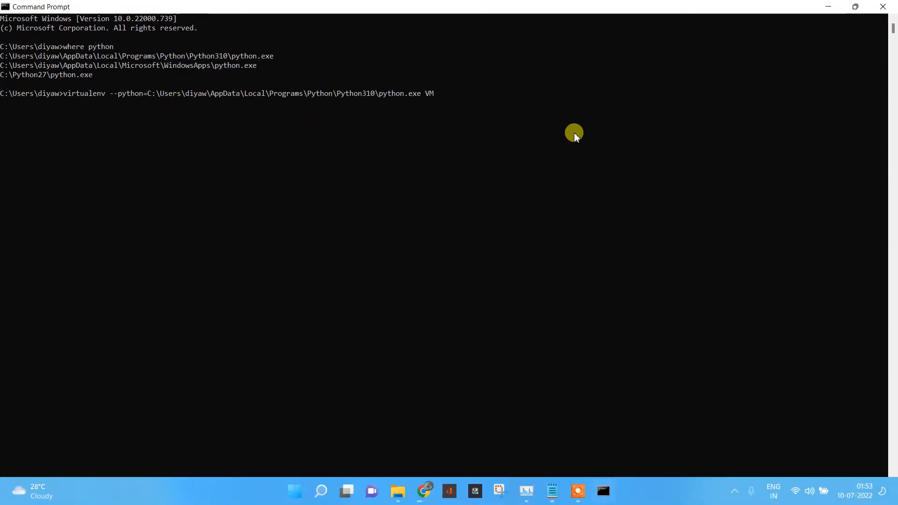
pyautogui.write('_pt')
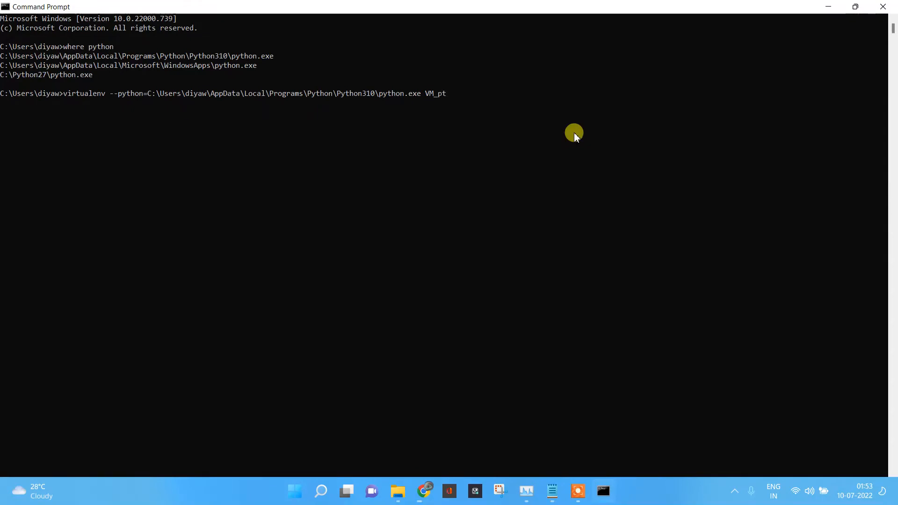
pyautogui.write('ython3')
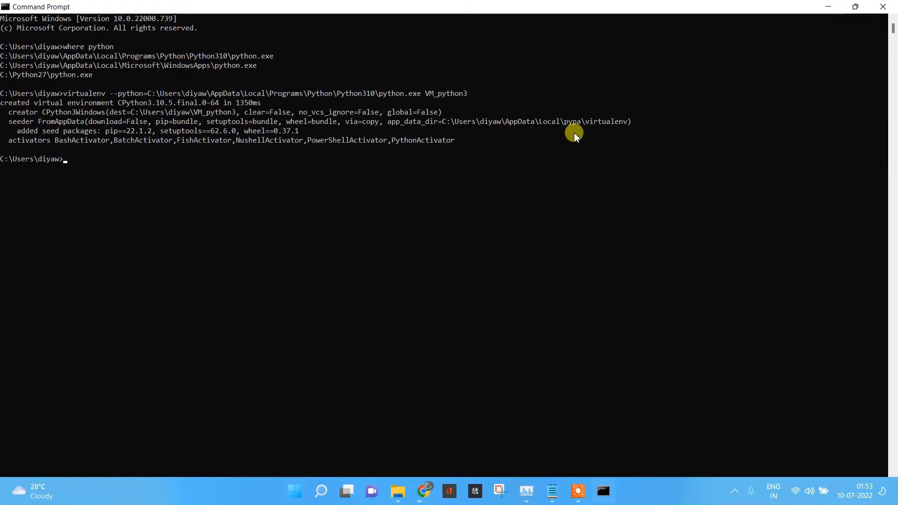
pyautogui.moveTo(285, 94)
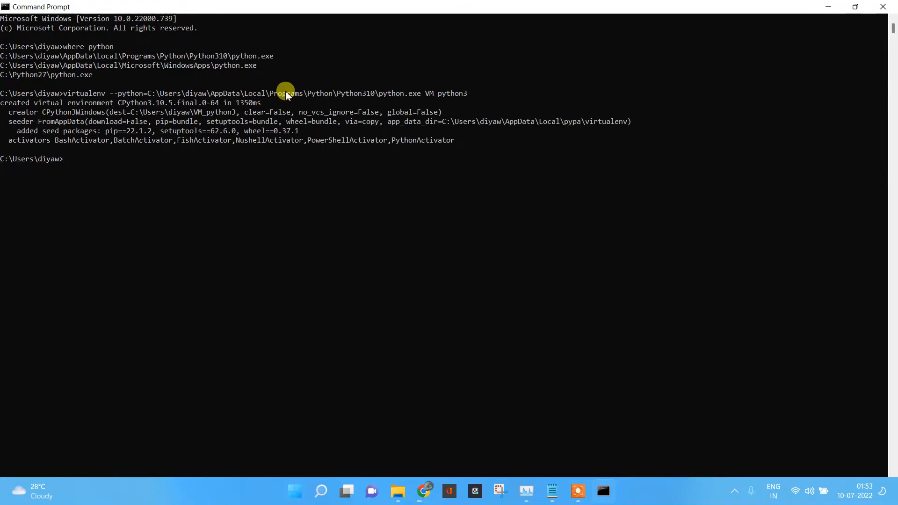
pyautogui.moveTo(100, 111)
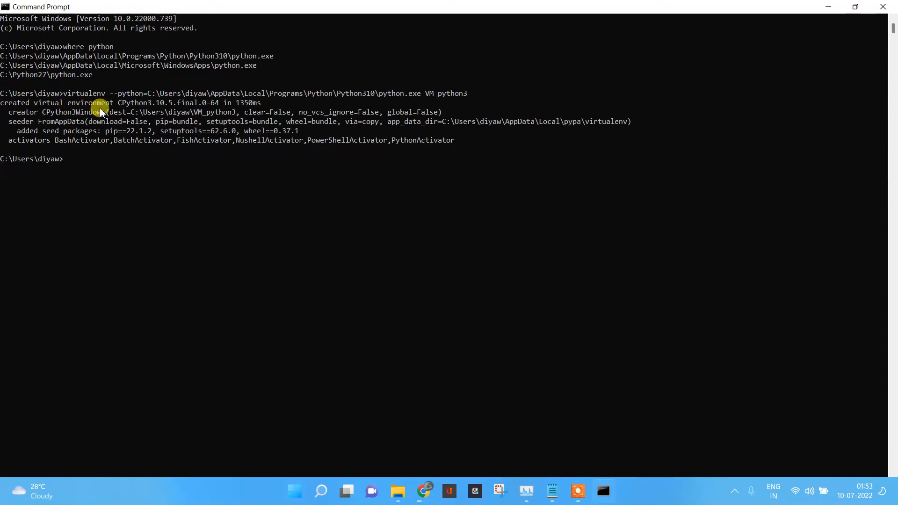
pyautogui.moveTo(134, 103)
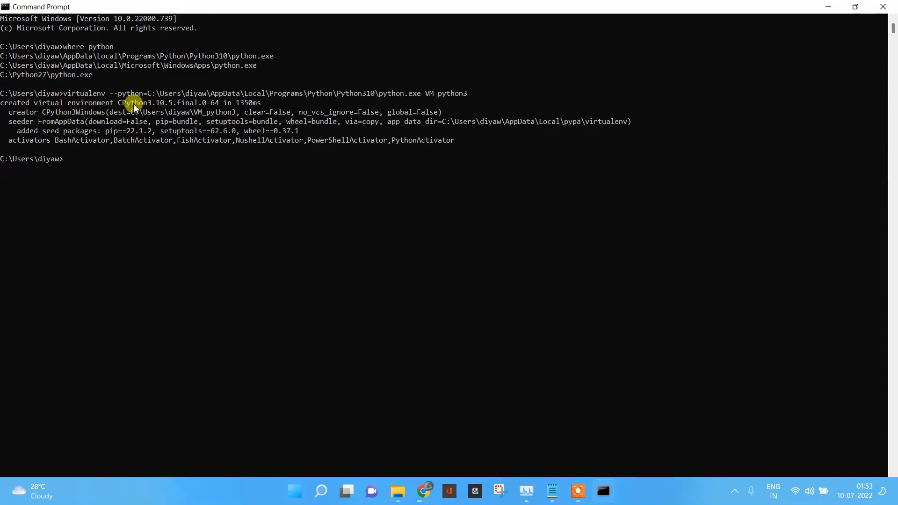
# Create VM_python2 with virtualenv --python=C:\Python27\python.exe from Python 2.7.18
pyautogui.moveTo(121, 103); pyautogui.dragTo(178, 103)
pyautogui.write('virtualenv --python=C:\\Python27\\python.exe VM_python2')
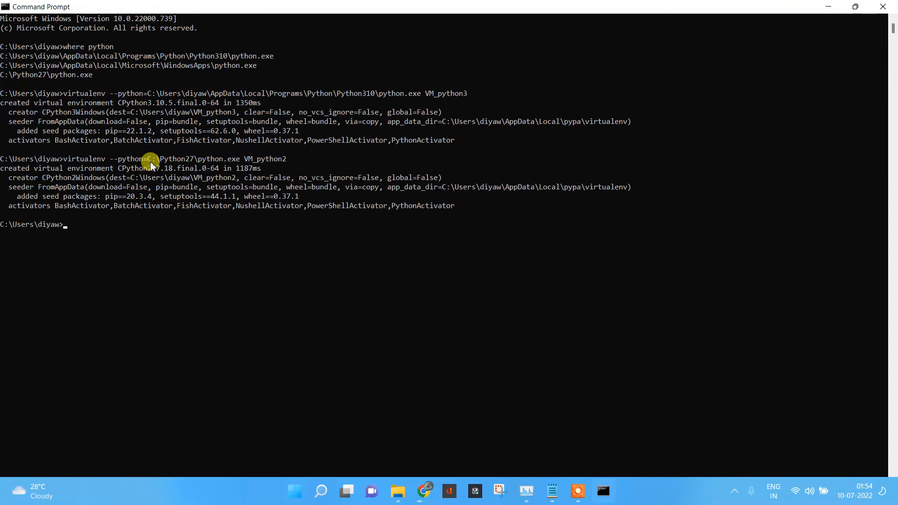
pyautogui.moveTo(168, 195)
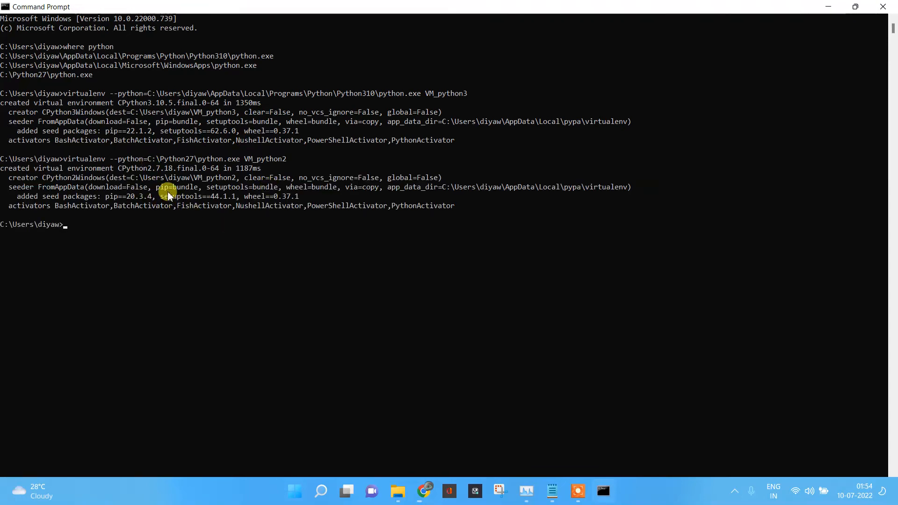
pyautogui.moveTo(187, 221)
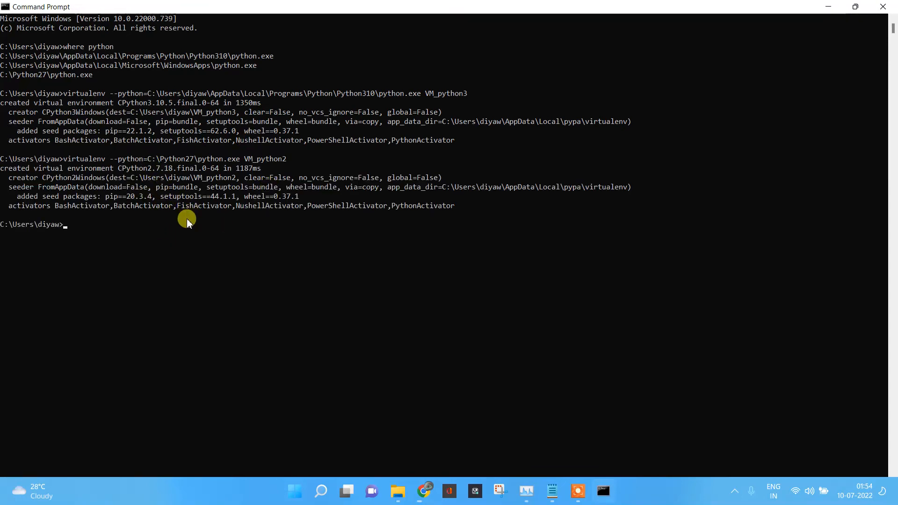
pyautogui.moveTo(110, 235)
pyautogui.write('dir')
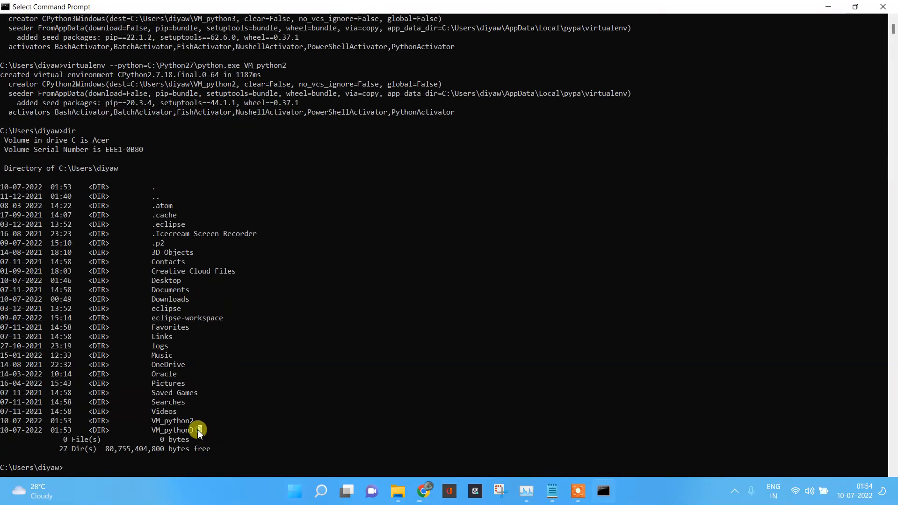
# List the home folder with dir showing VM_python2 and VM_python3, then begin 'cd'
pyautogui.doubleClick(172, 430)
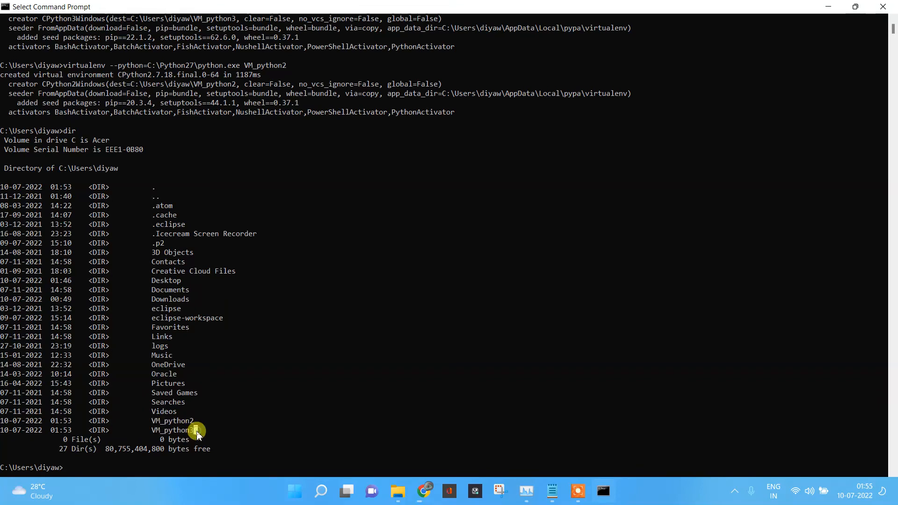
pyautogui.write('cd')
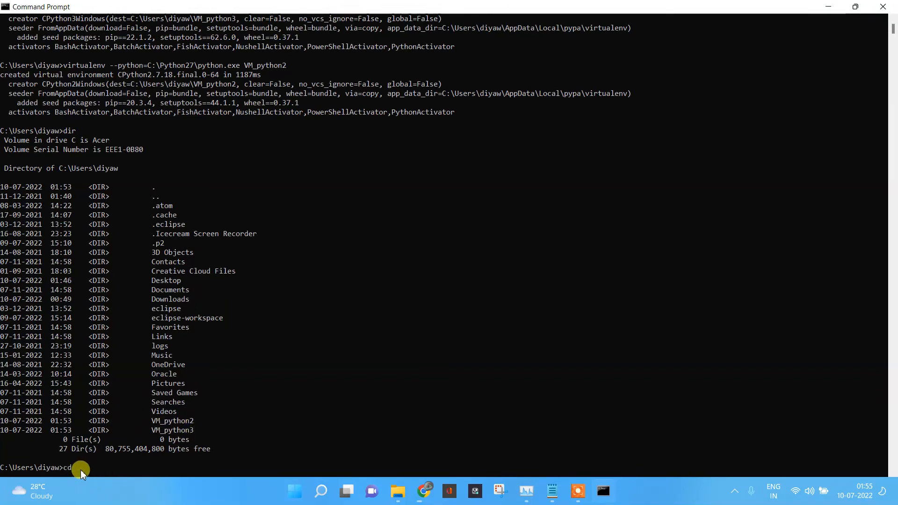
# Change into the VM_python3 folder and list its contents (.gitignore, Lib, pyvenv.cfg, Scripts)
pyautogui.write('v')
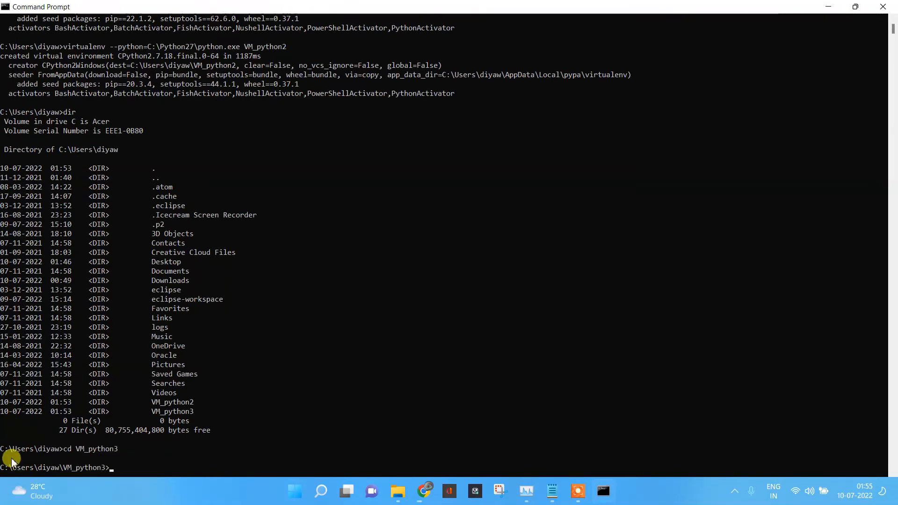
pyautogui.moveTo(120, 450)
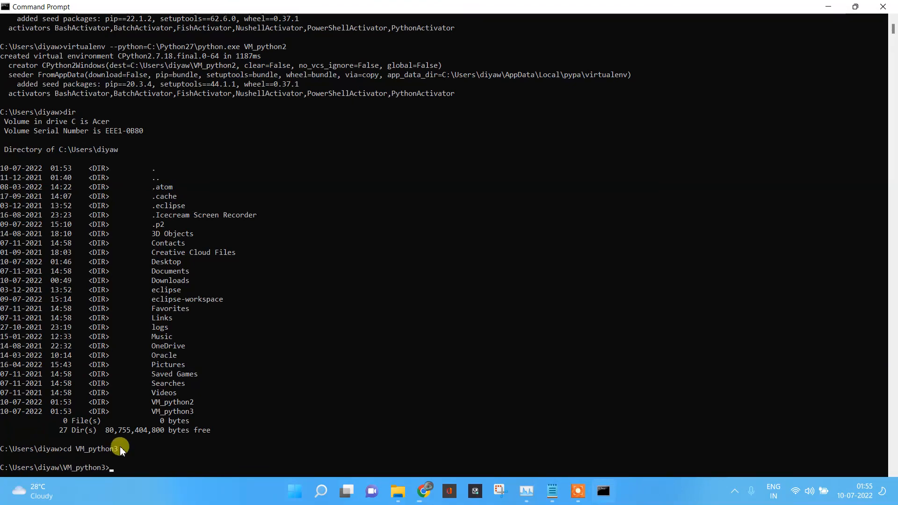
pyautogui.moveTo(70, 459)
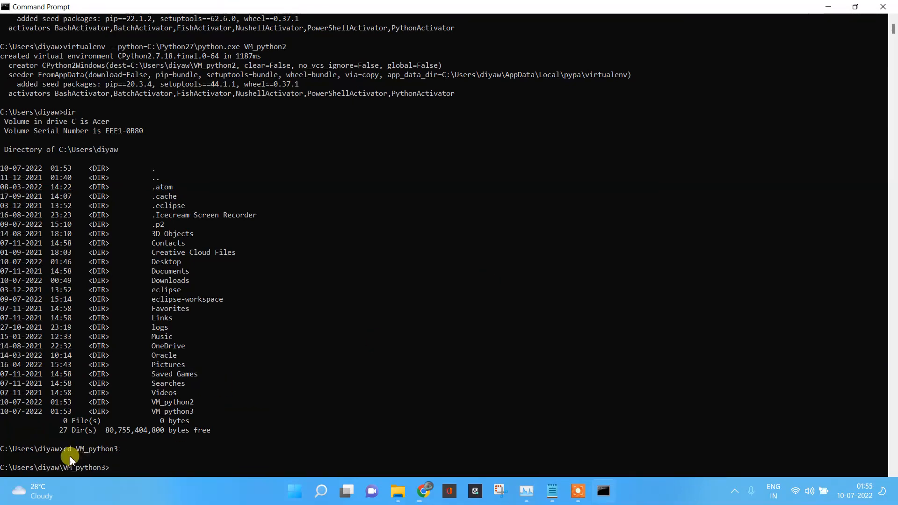
pyautogui.moveTo(114, 472)
pyautogui.write('dir')
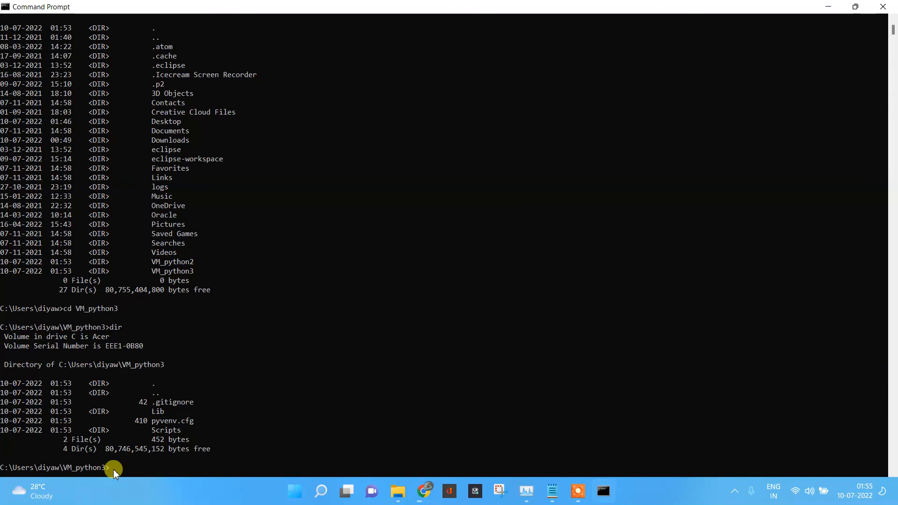
pyautogui.moveTo(106, 452)
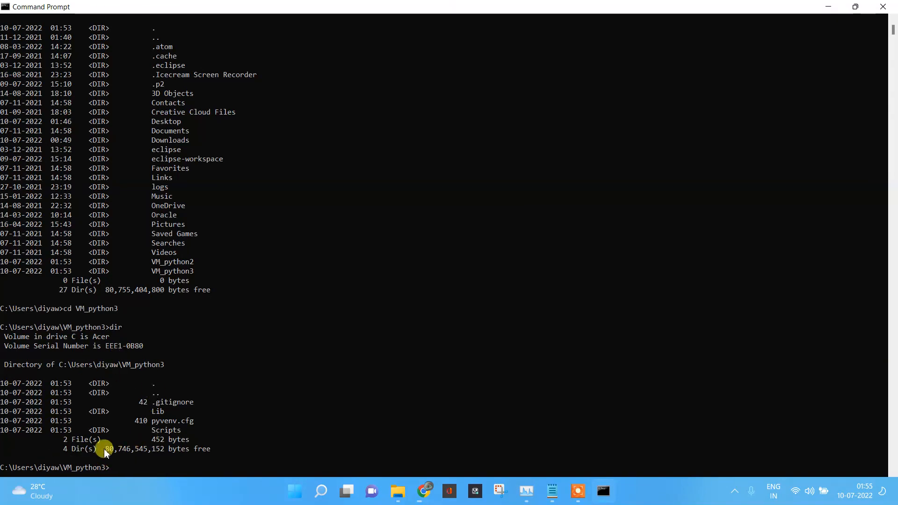
pyautogui.moveTo(143, 453)
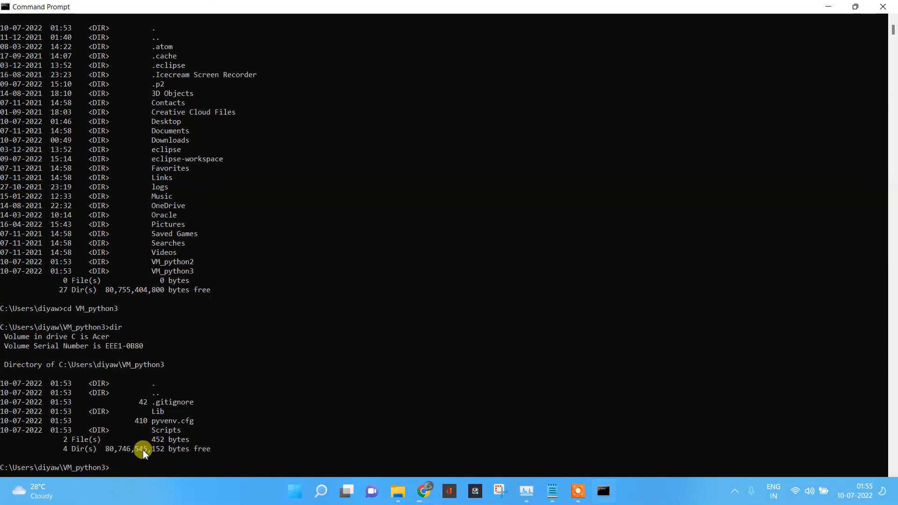
pyautogui.moveTo(315, 357)
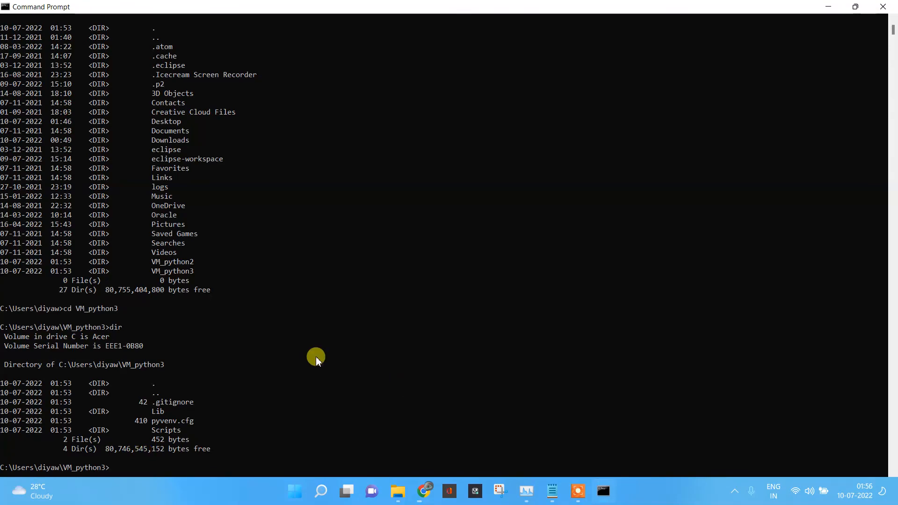
pyautogui.scroll(-3)
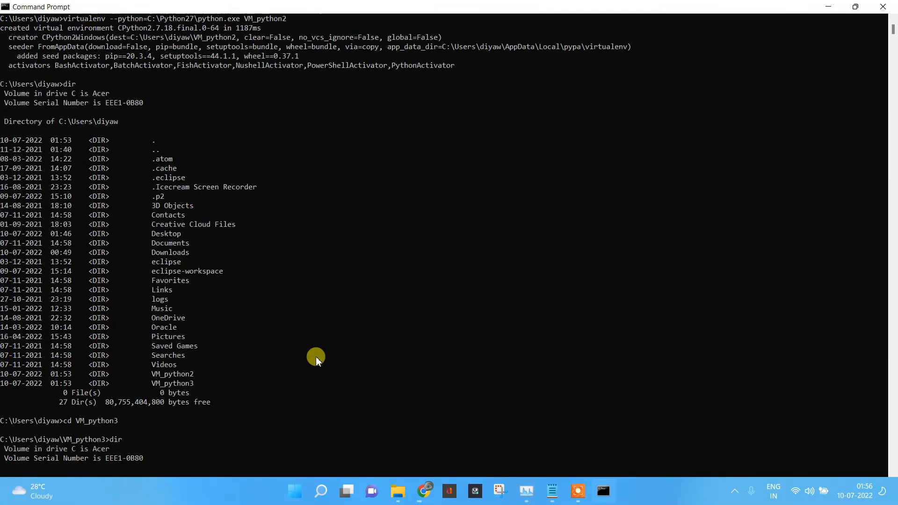
pyautogui.press('Return')
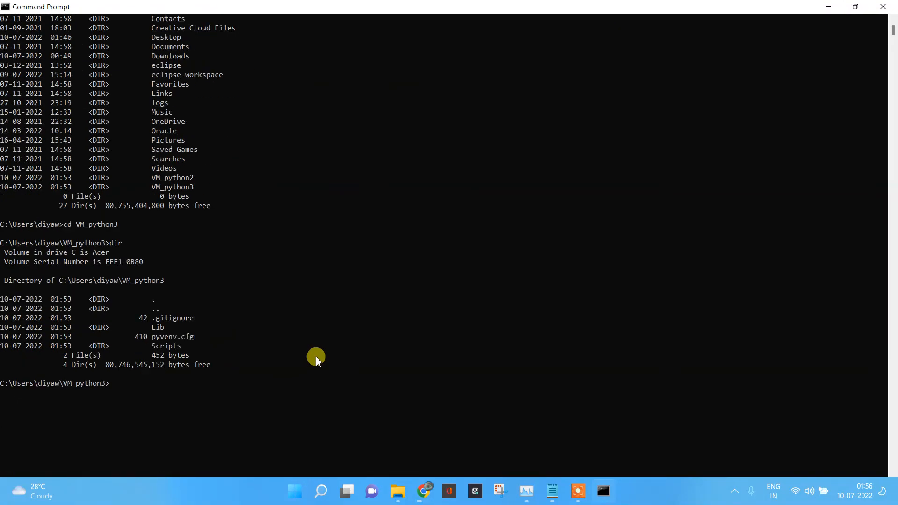
pyautogui.scroll(3)
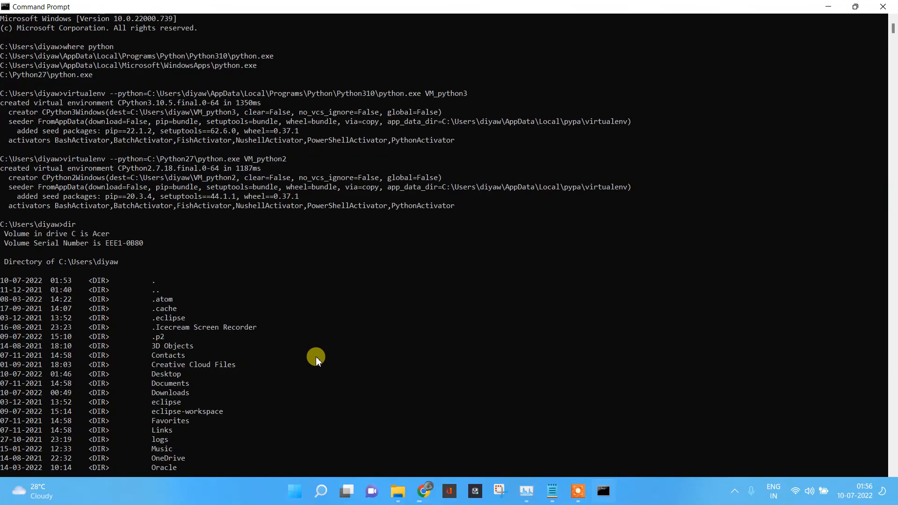